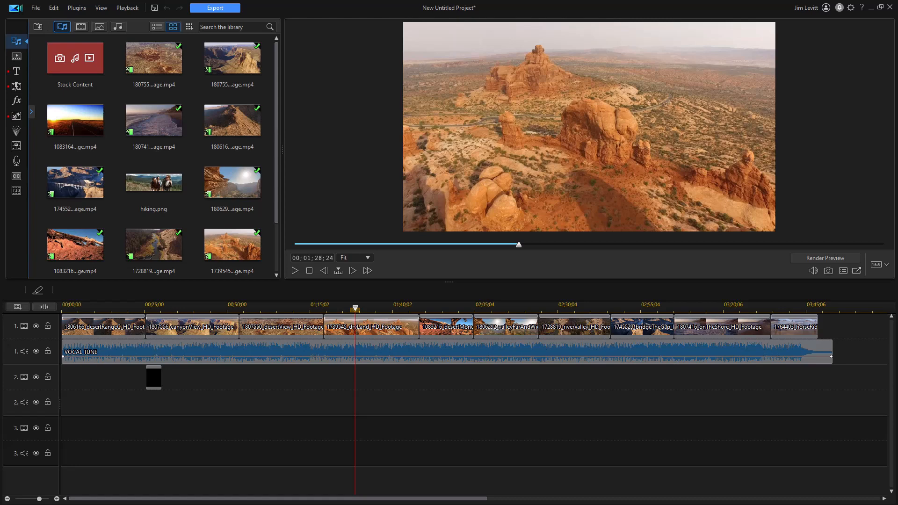
# Import 1755088_vastLands_HD_Footage.mp4 into the media library and preview the new clip
pyautogui.click(232, 182)
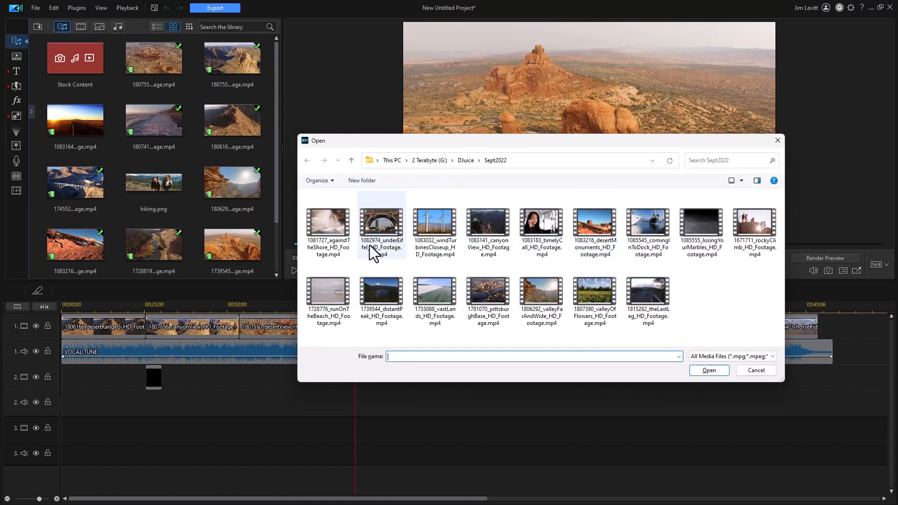
pyautogui.click(435, 292)
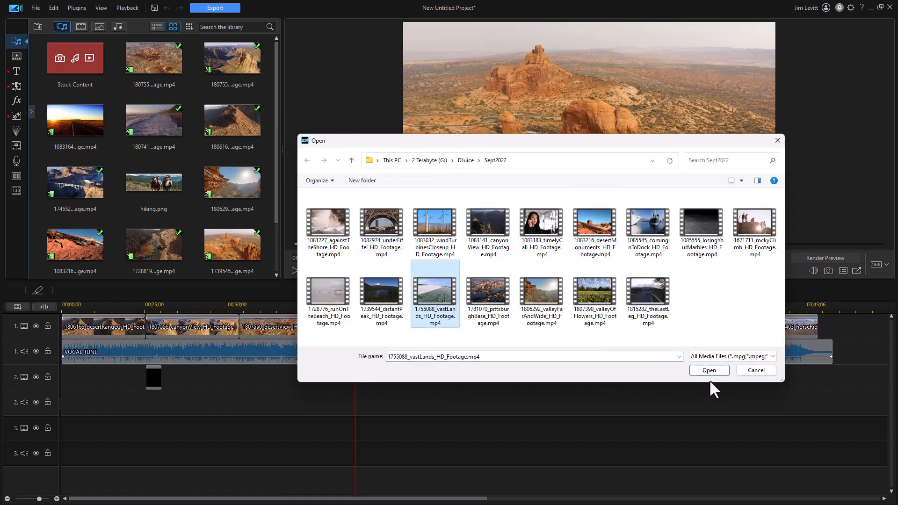
pyautogui.click(708, 371)
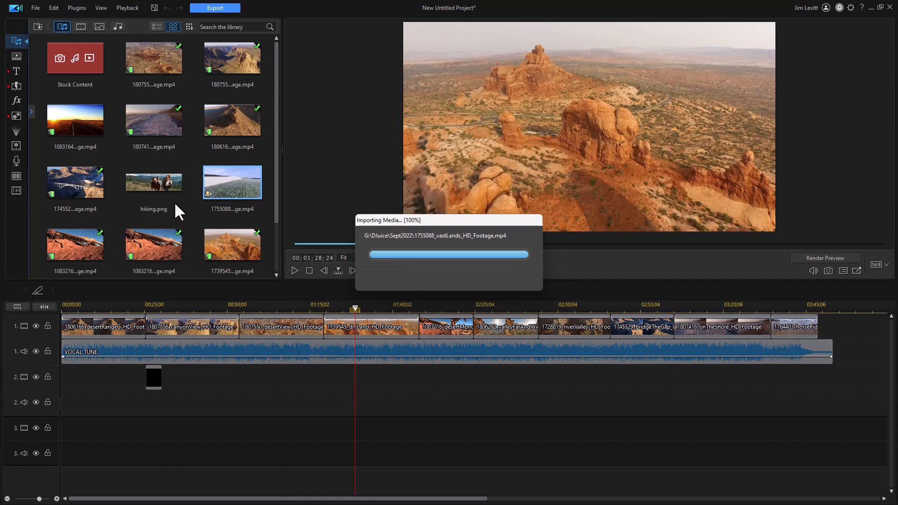
pyautogui.click(232, 183)
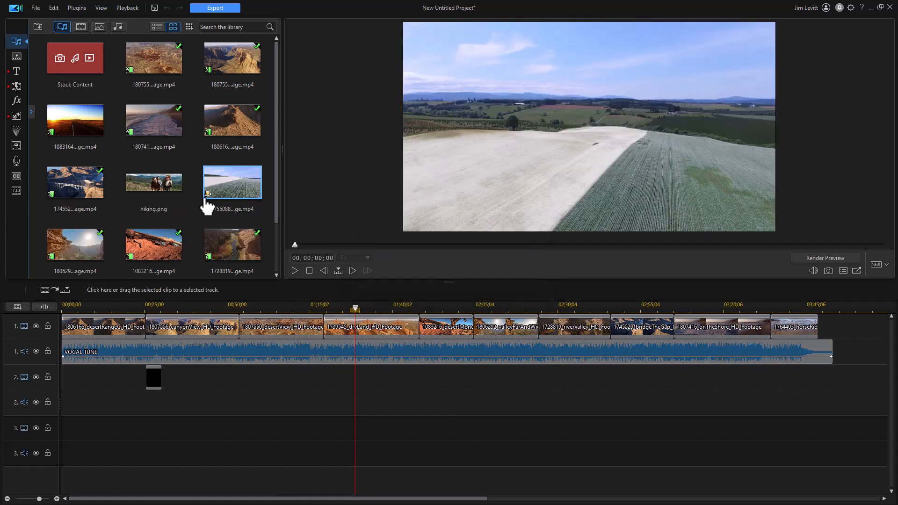
pyautogui.moveTo(353, 302)
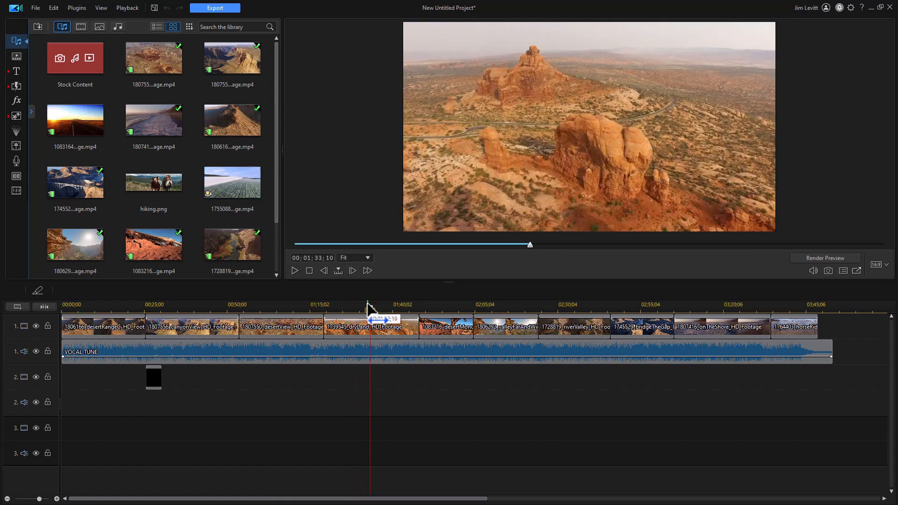
pyautogui.moveTo(378, 303)
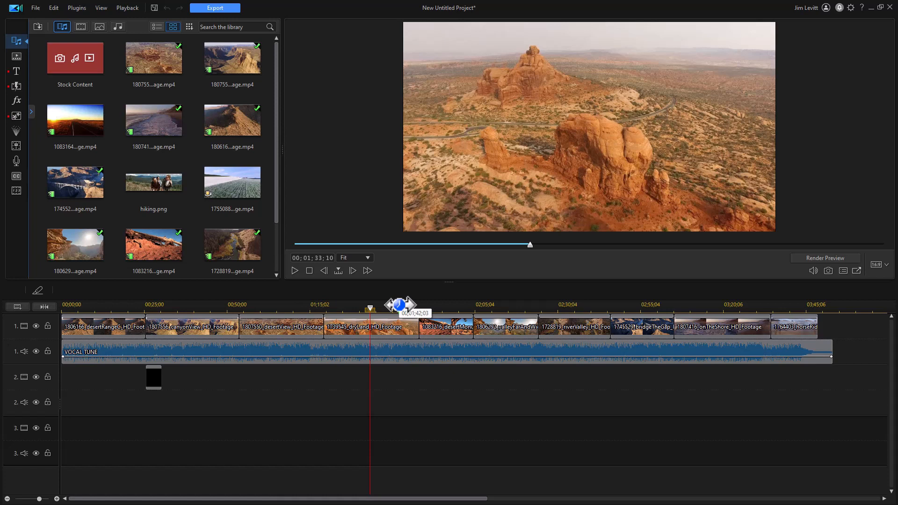
# Capture the red rock arches frame as SnapShot.jpg and locate it in the media library
pyautogui.press('ctrl+p')
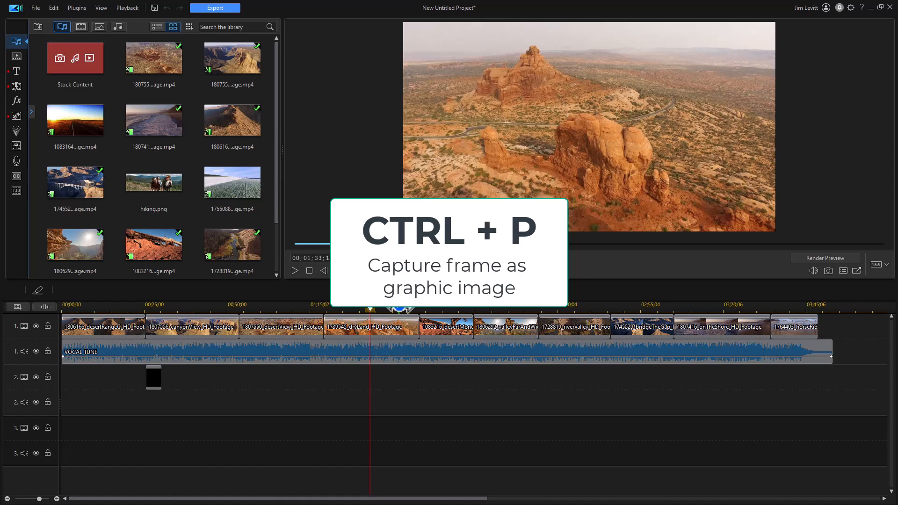
pyautogui.press('ctrl+p')
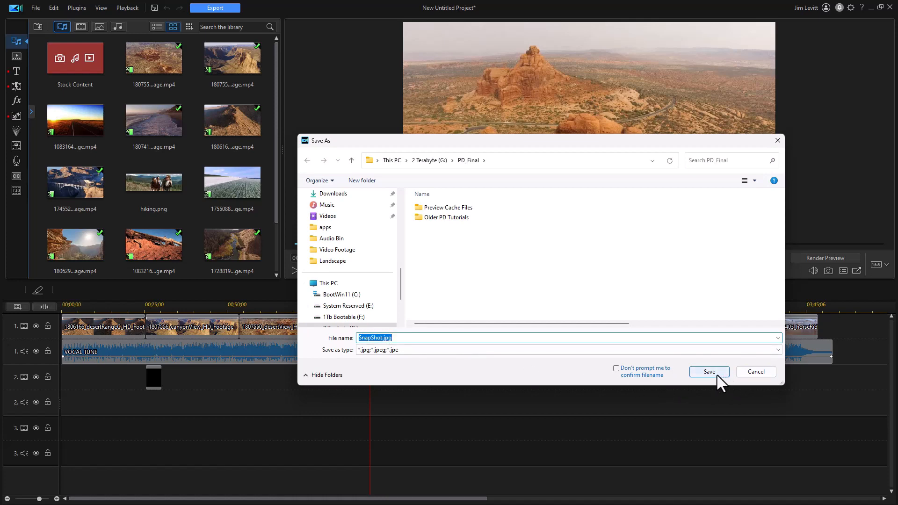
pyautogui.click(709, 372)
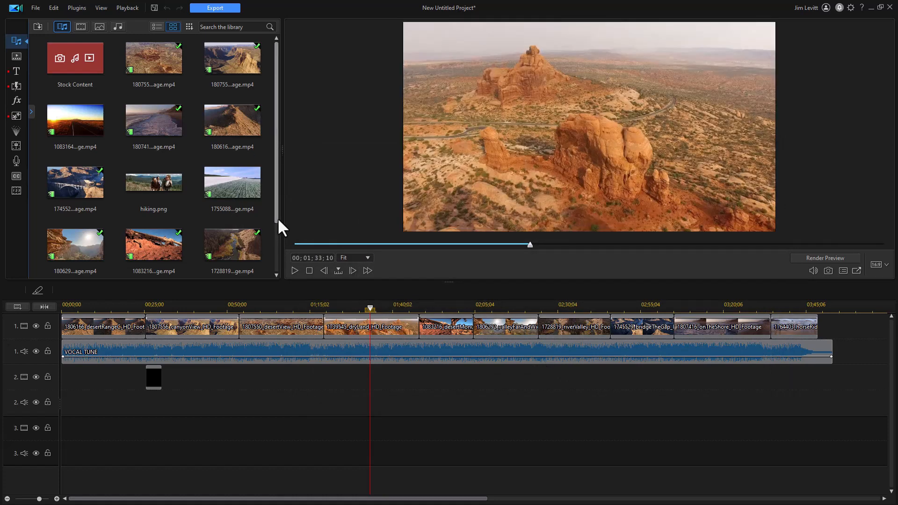
pyautogui.scroll(-3)
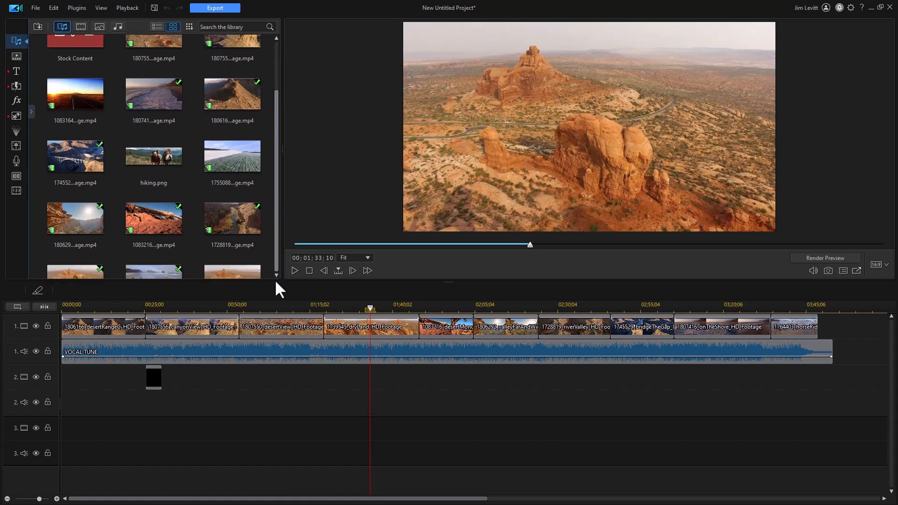
pyautogui.scroll(-3)
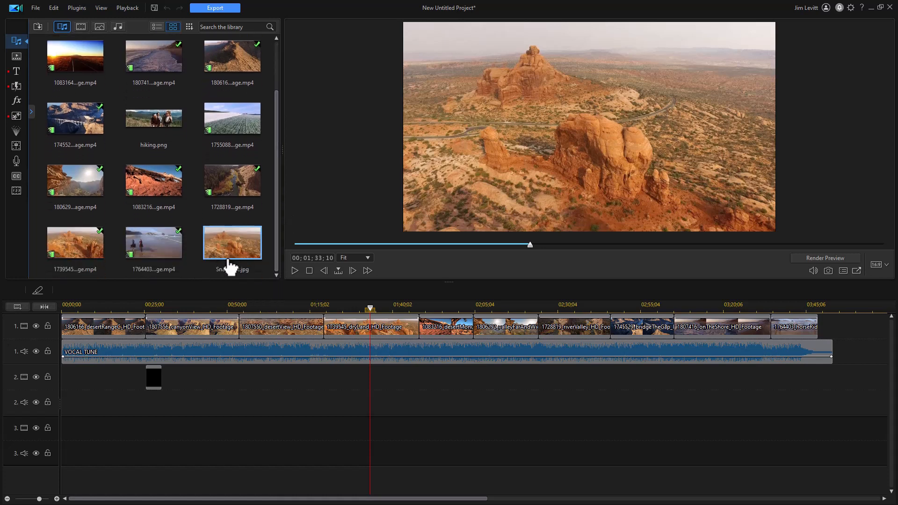
pyautogui.moveTo(239, 255)
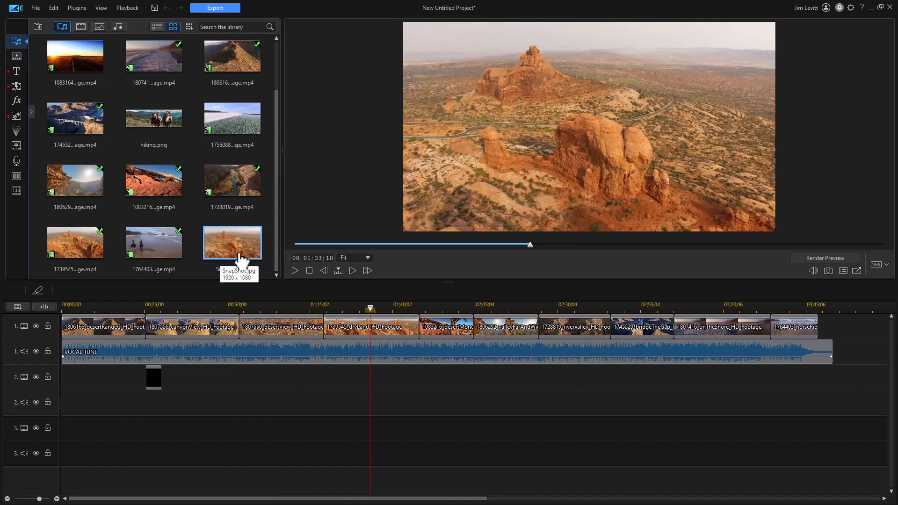
pyautogui.moveTo(275, 273)
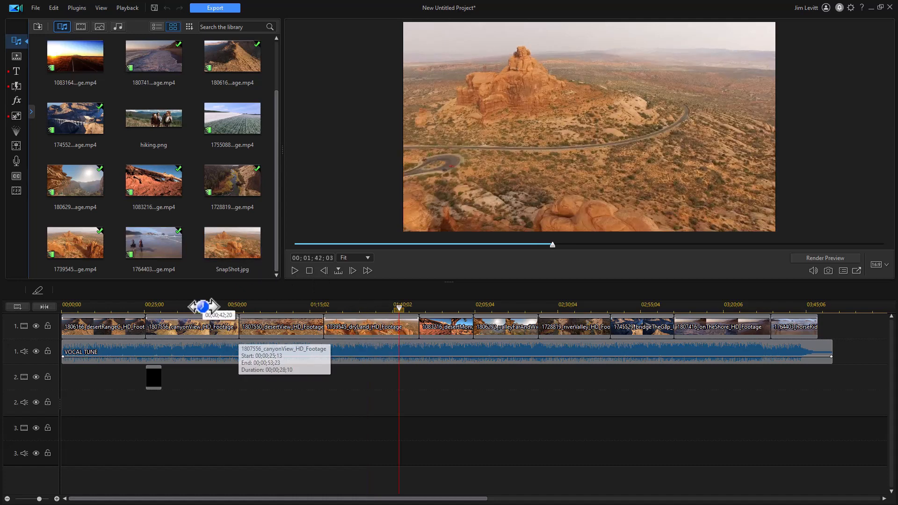
pyautogui.moveTo(252, 337)
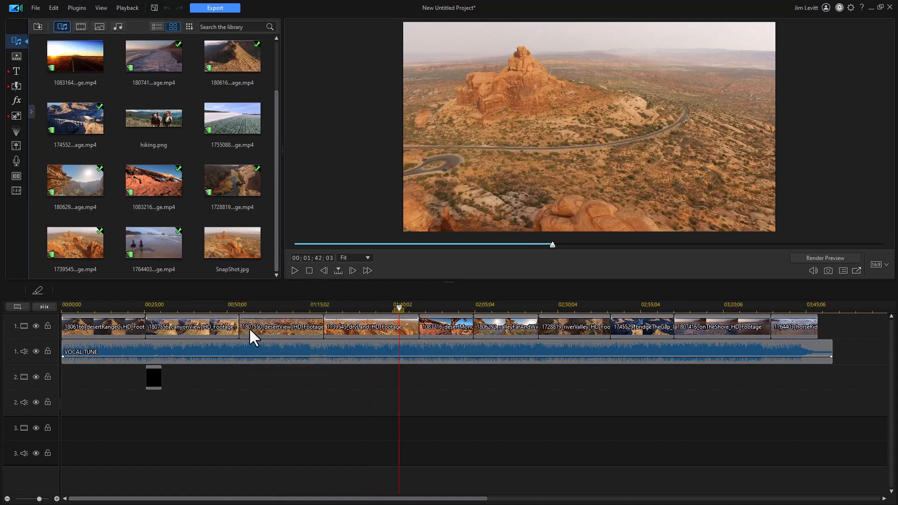
pyautogui.moveTo(422, 335)
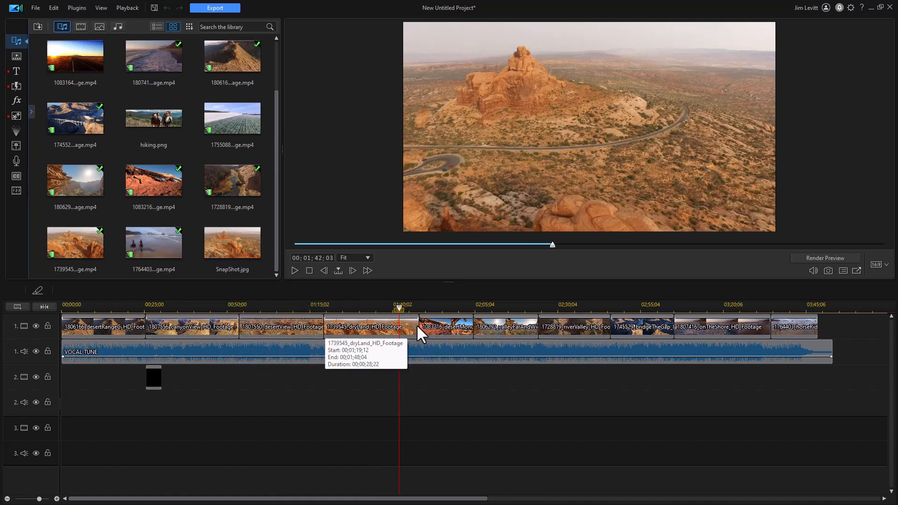
pyautogui.moveTo(423, 341)
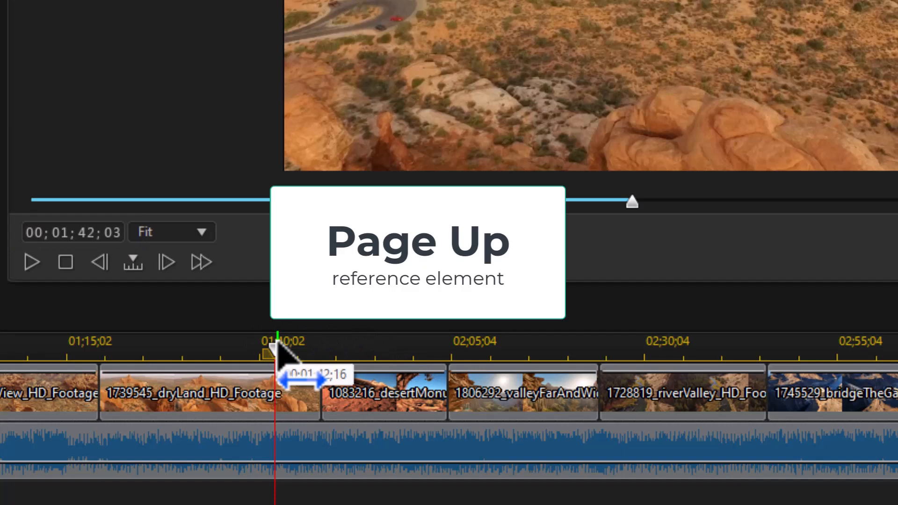
# Jump to the adjacent reference point, then place the playhead at 00;01;58;11 on the ruler
pyautogui.press('page_up')
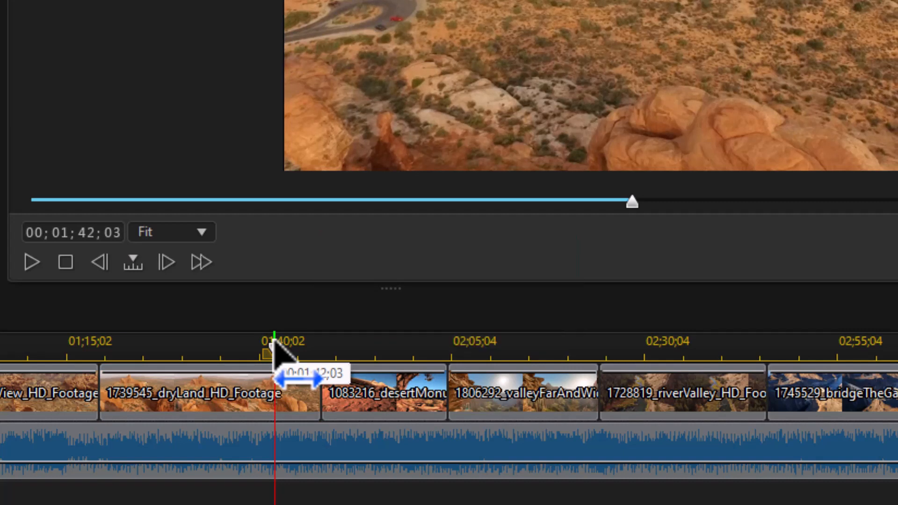
pyautogui.click(195, 393)
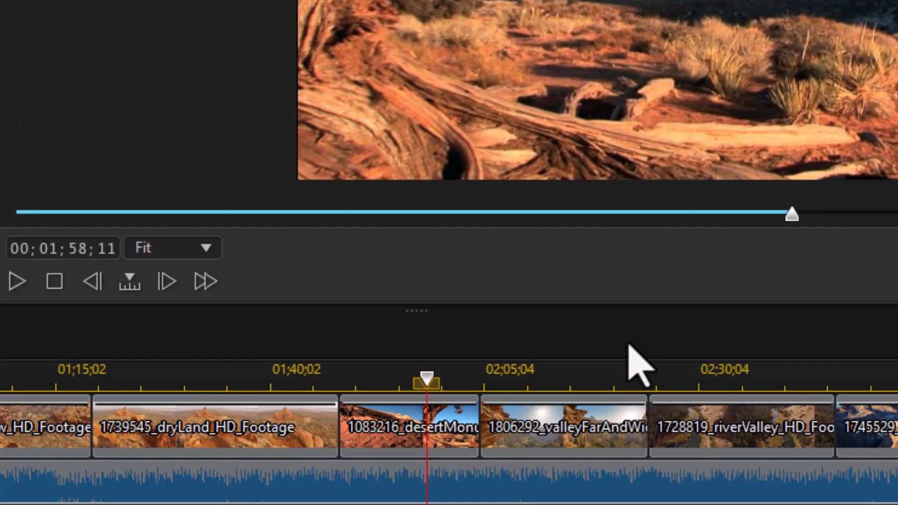
# Select the desert monument clip on video track 1 so the preview reads 00;00;08;07
pyautogui.click(410, 427)
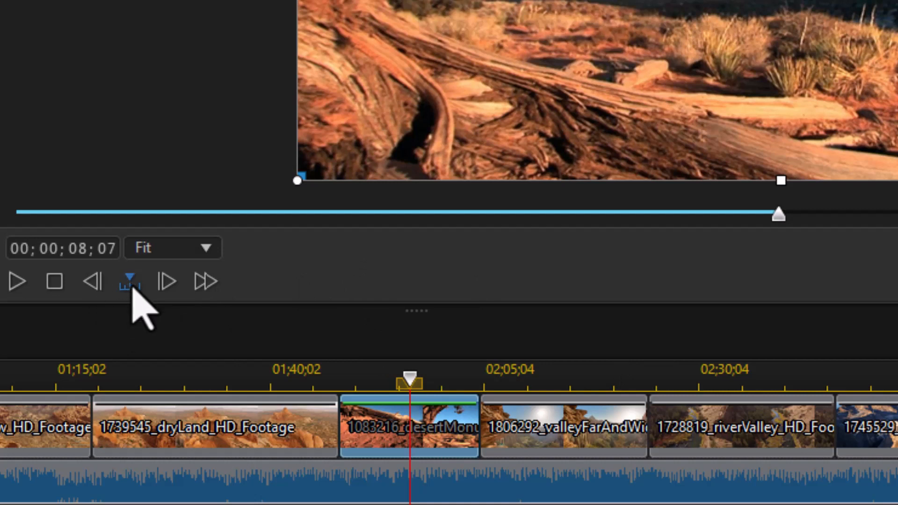
# Step the playhead back by seconds within the desertMonument clip toward 00;00;06;07
pyautogui.click(129, 281)
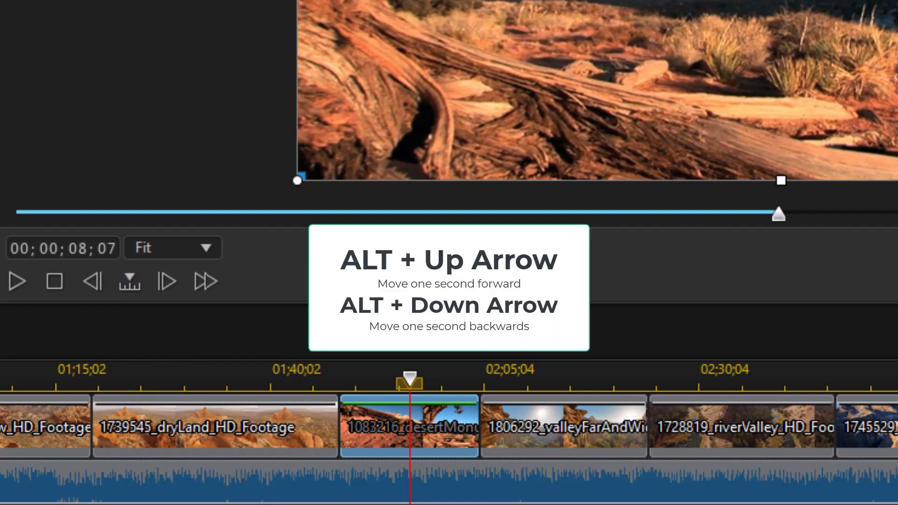
pyautogui.press('alt+Up')
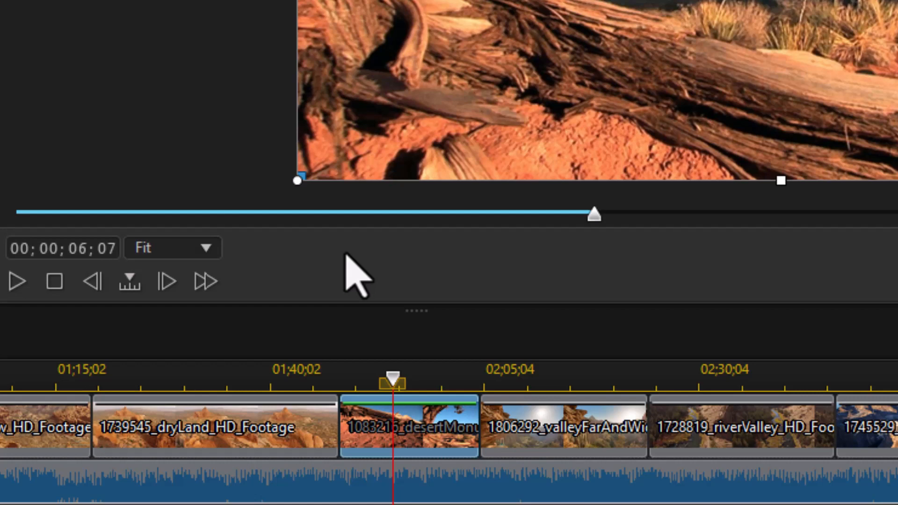
pyautogui.moveTo(358, 281)
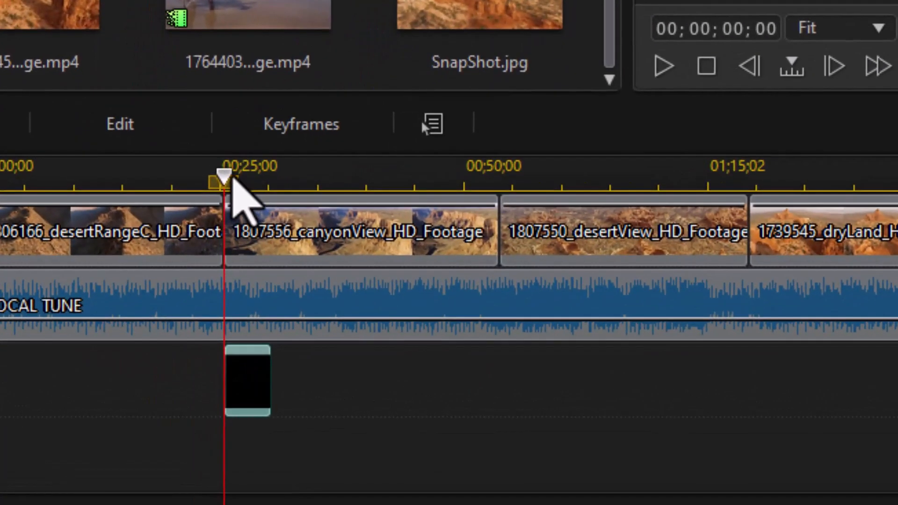
pyautogui.moveTo(234, 206)
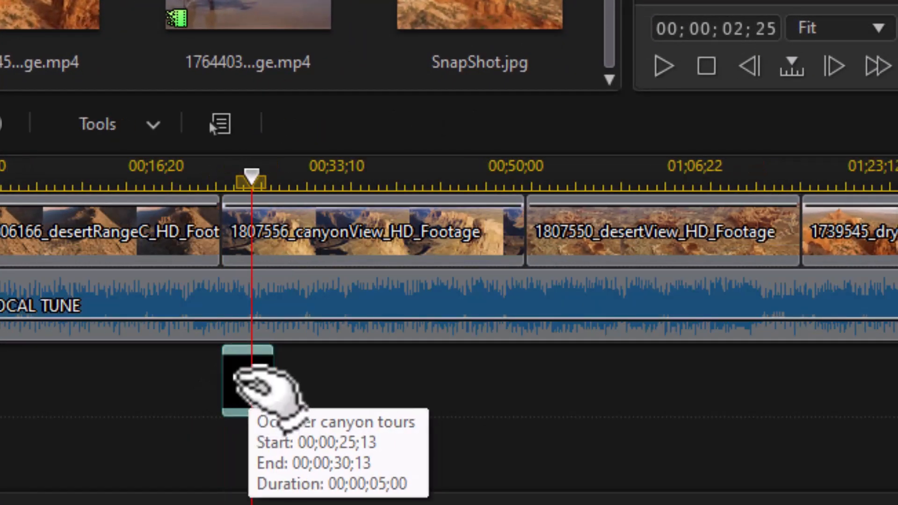
pyautogui.moveTo(324, 381)
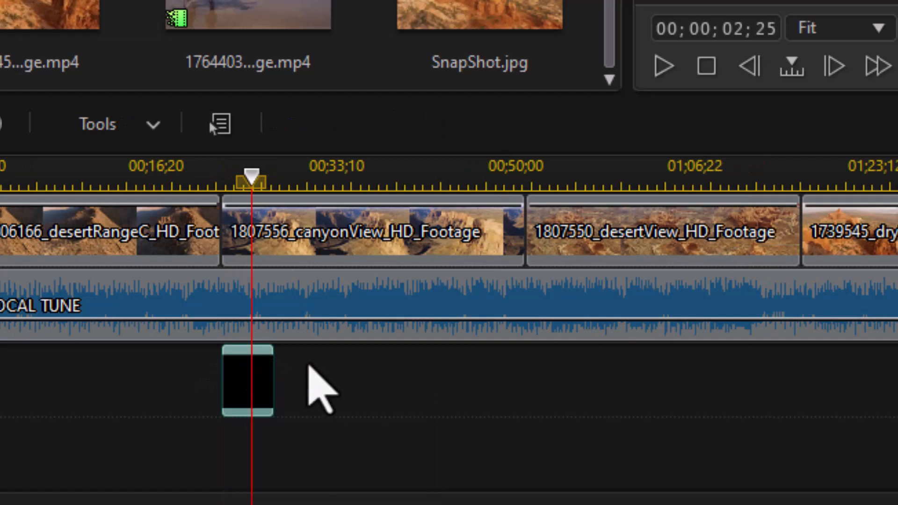
pyautogui.moveTo(270, 389)
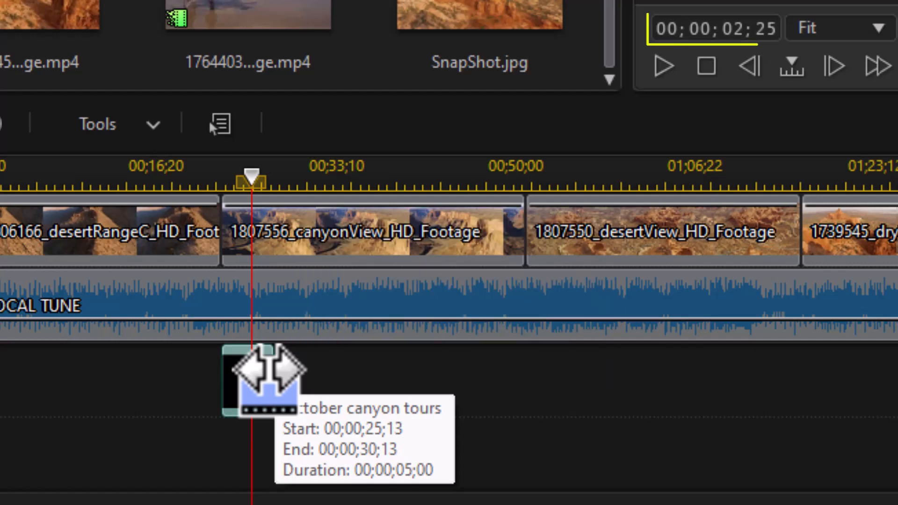
pyautogui.click(715, 28)
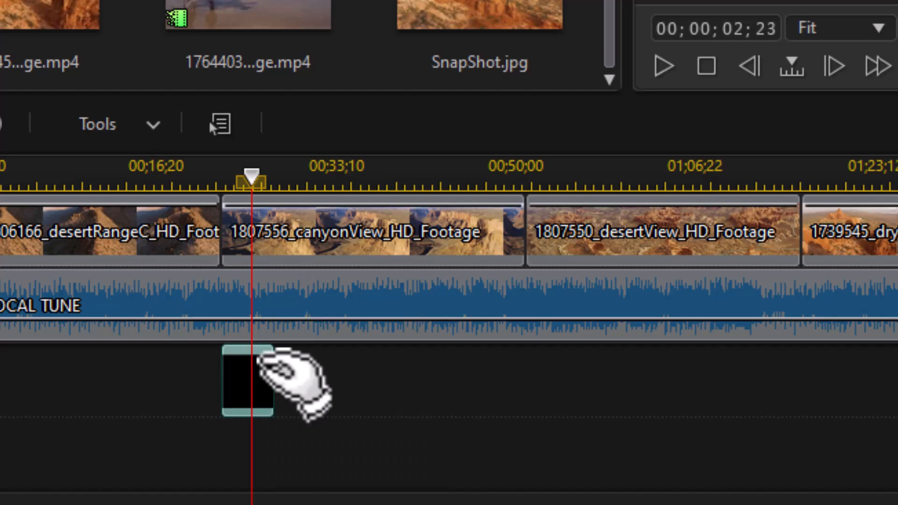
pyautogui.moveTo(286, 373)
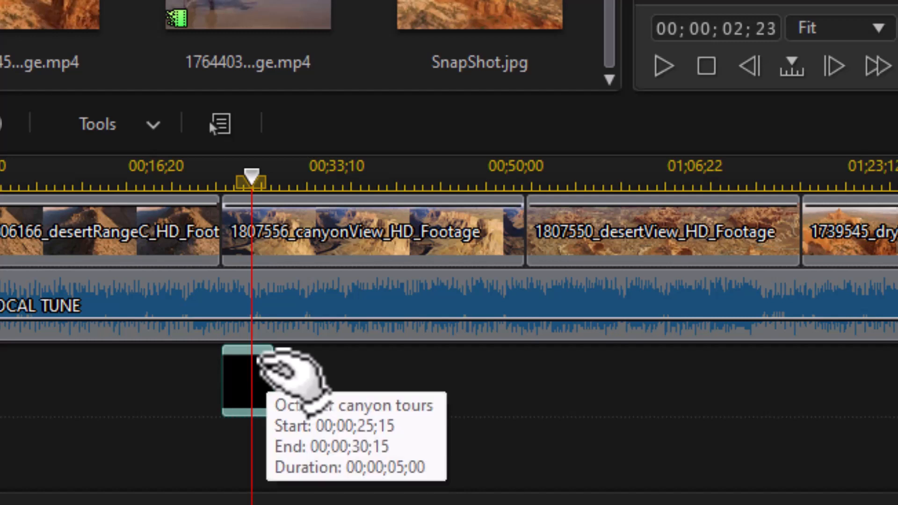
pyautogui.moveTo(280, 372)
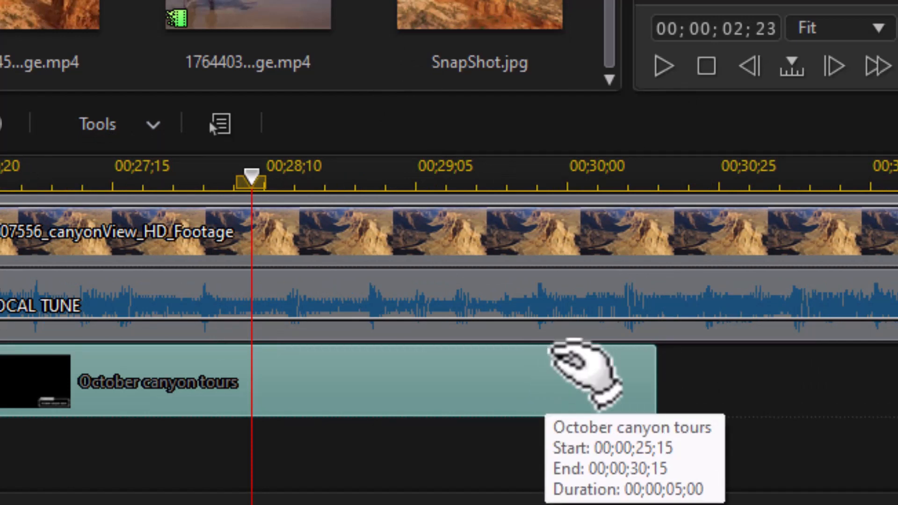
pyautogui.moveTo(584, 346)
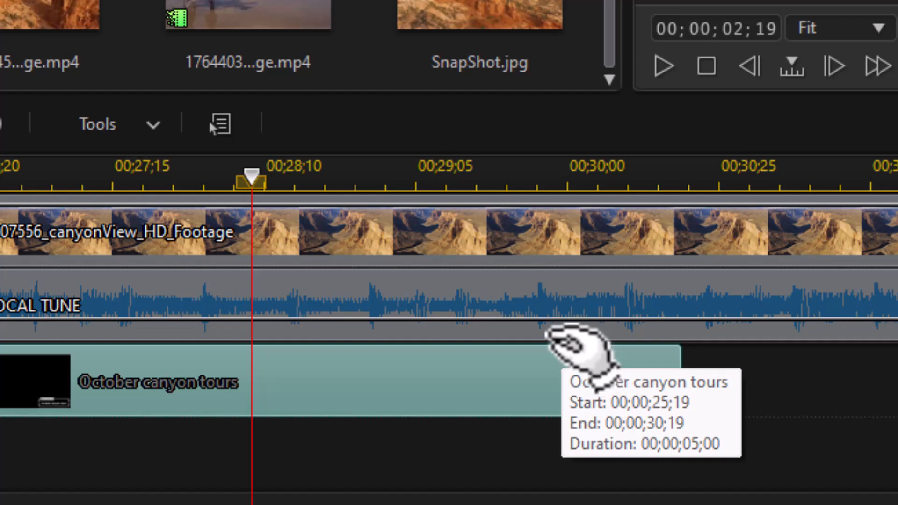
pyautogui.moveTo(564, 353)
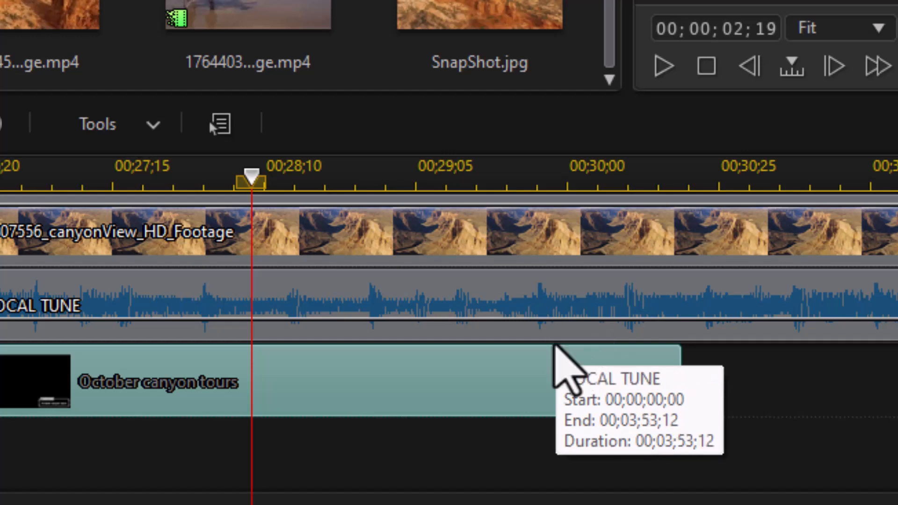
pyautogui.moveTo(376, 251)
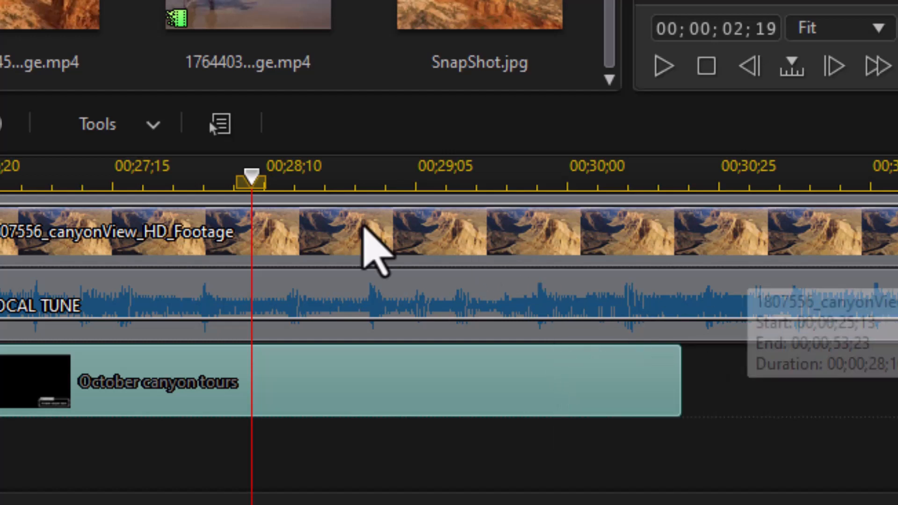
pyautogui.moveTo(426, 166)
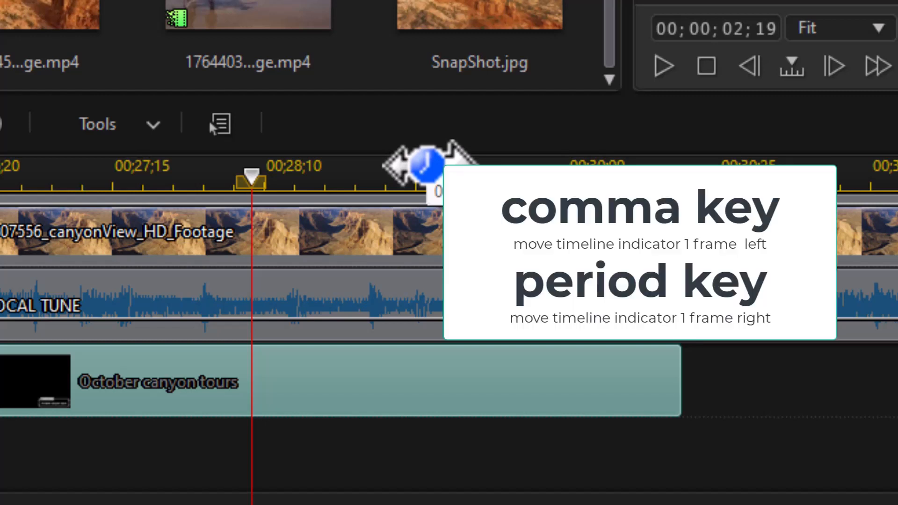
# Step the playhead three frames forward and two back, ending at 00;00;07;15 in desertView
pyautogui.press('period')
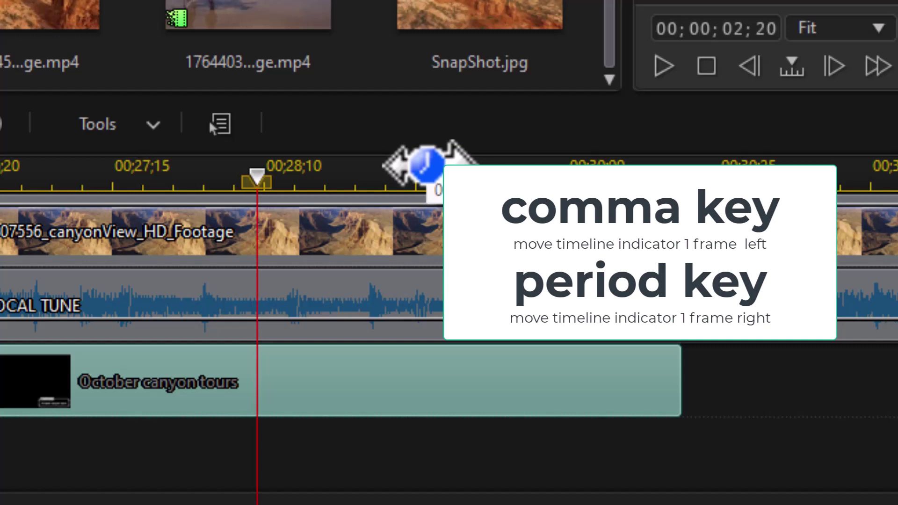
pyautogui.press('period')
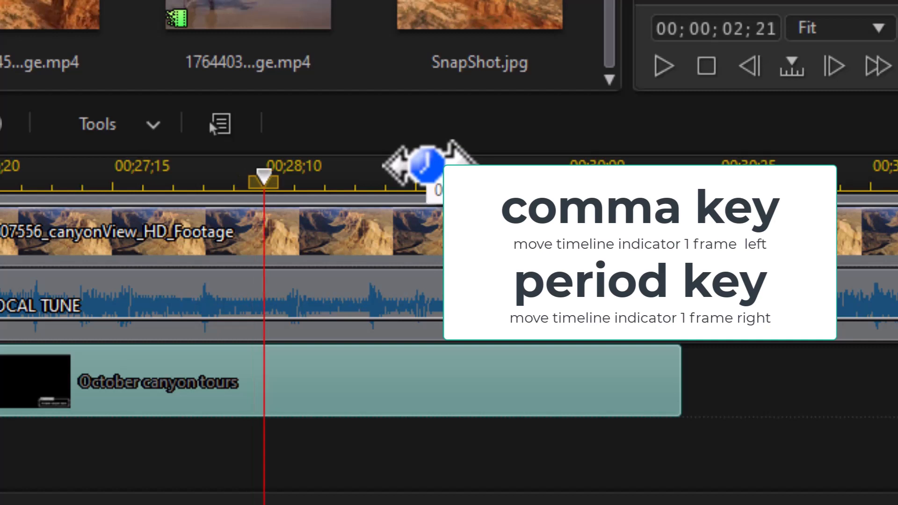
pyautogui.press('period')
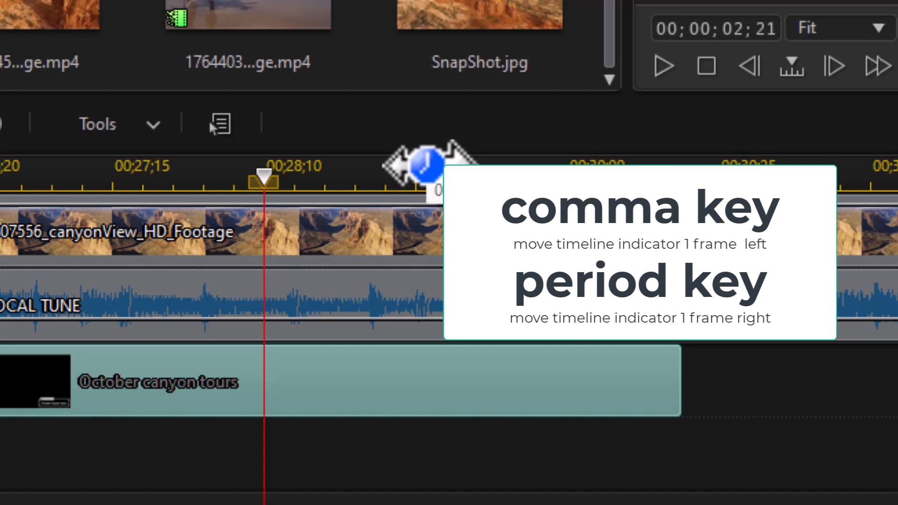
pyautogui.press('comma')
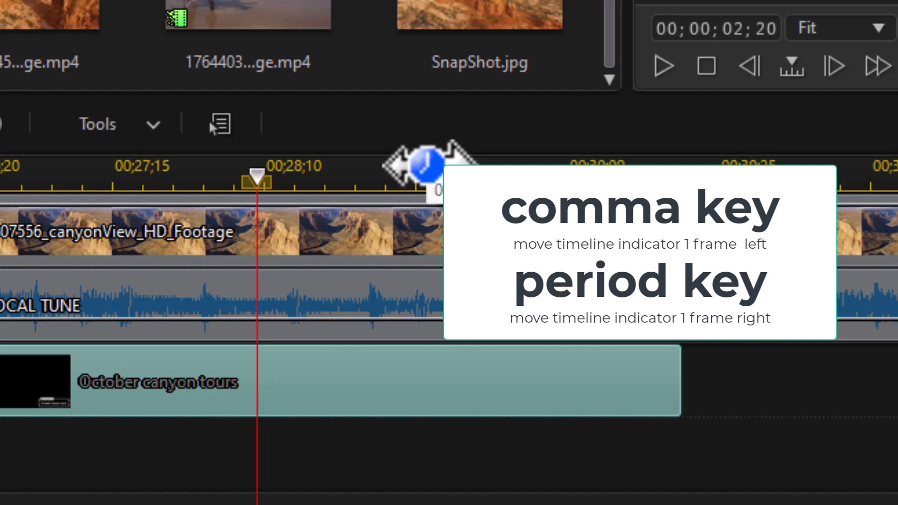
pyautogui.press('comma')
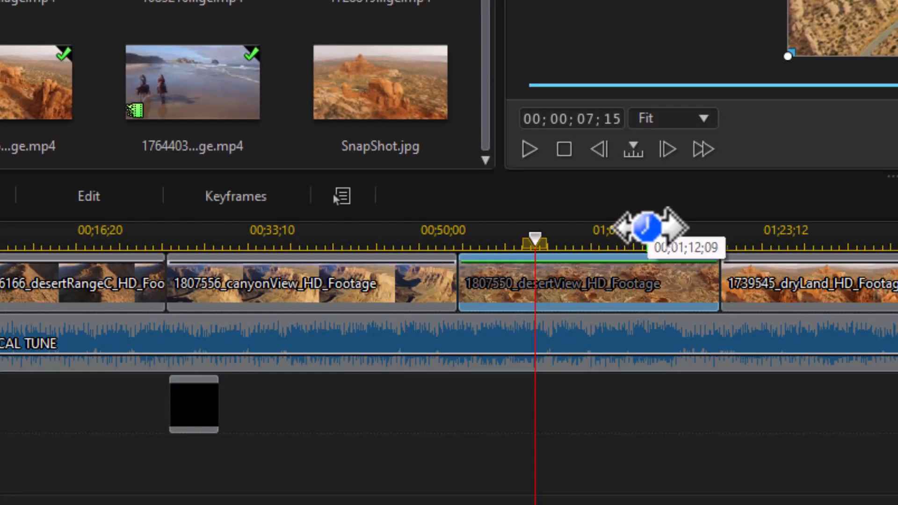
pyautogui.moveTo(570, 426)
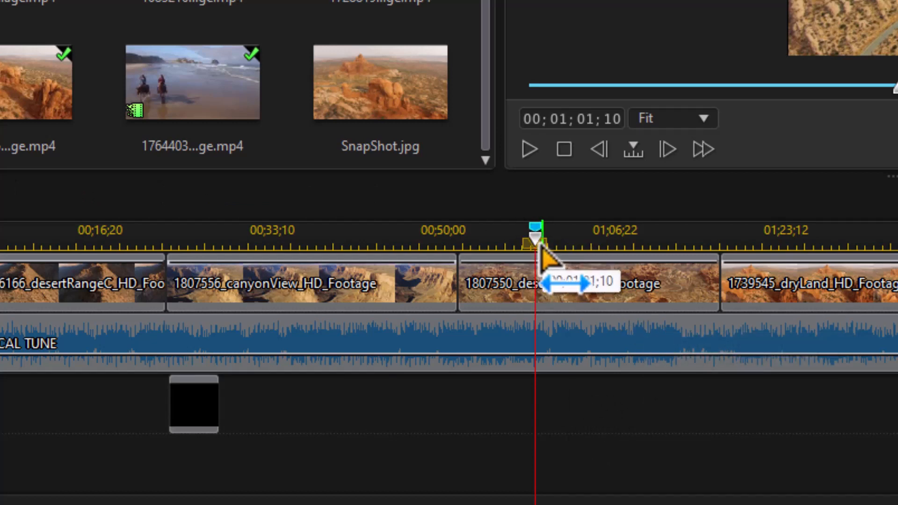
# Drop a timeline marker at the playhead position, 00;01;01;10
pyautogui.press('m')
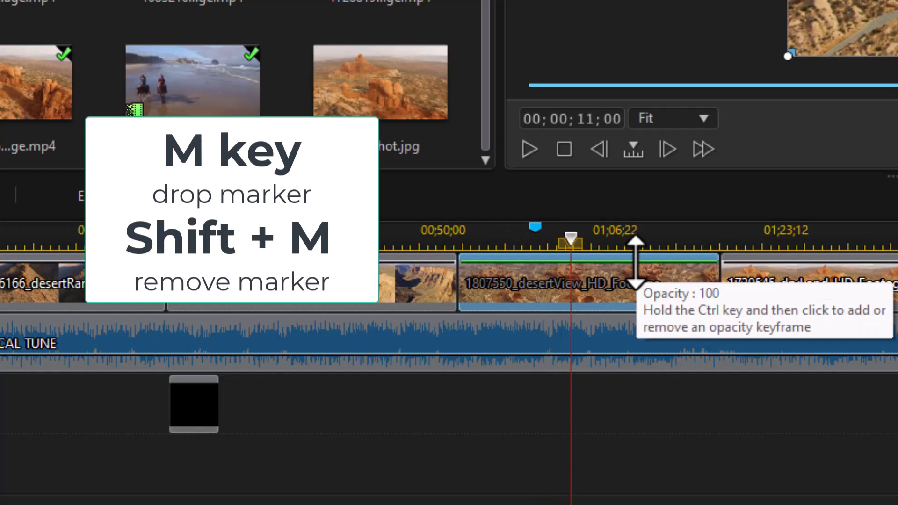
pyautogui.moveTo(576, 264)
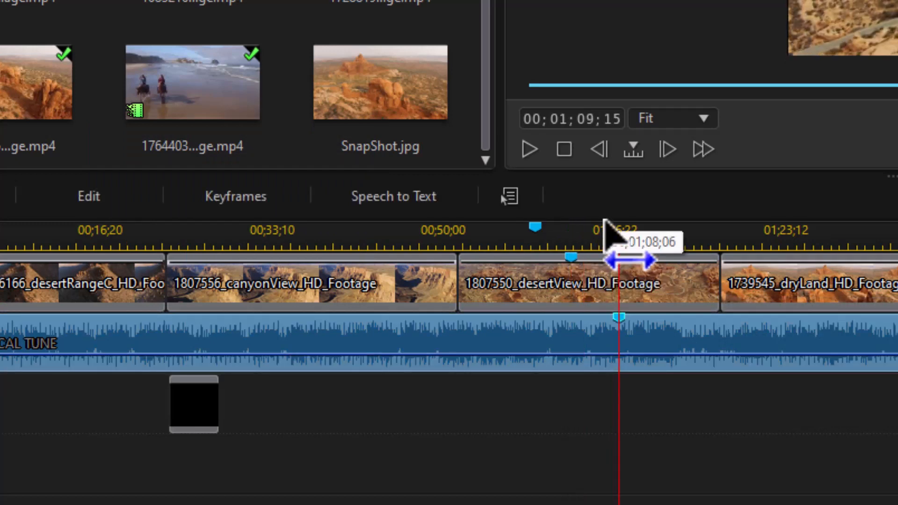
pyautogui.moveTo(659, 349)
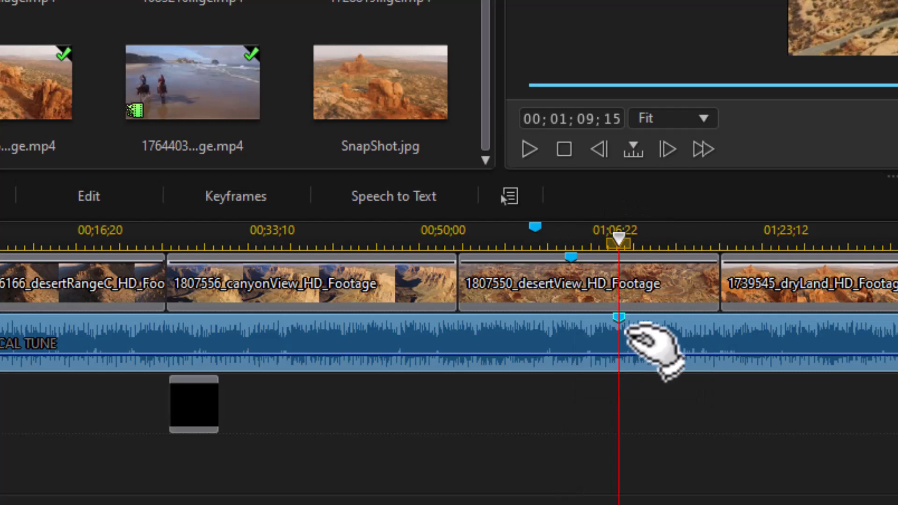
pyautogui.moveTo(653, 344)
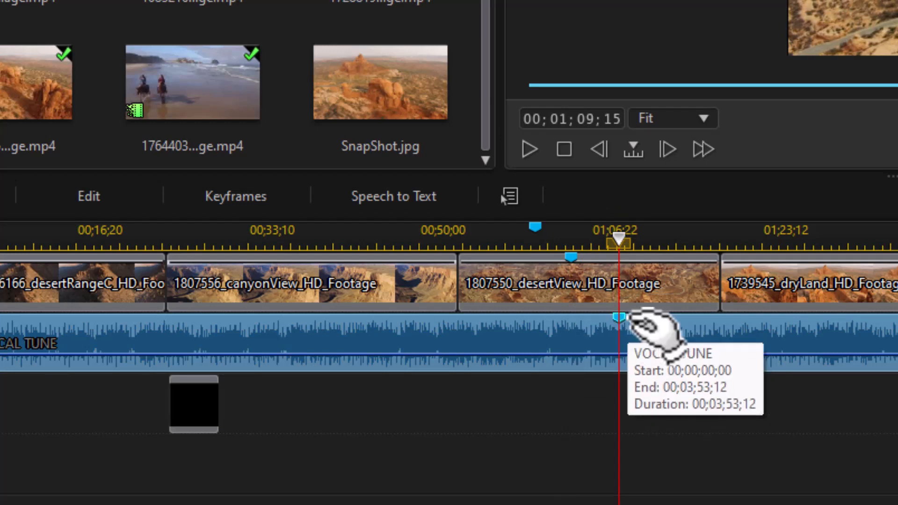
pyautogui.moveTo(616, 338)
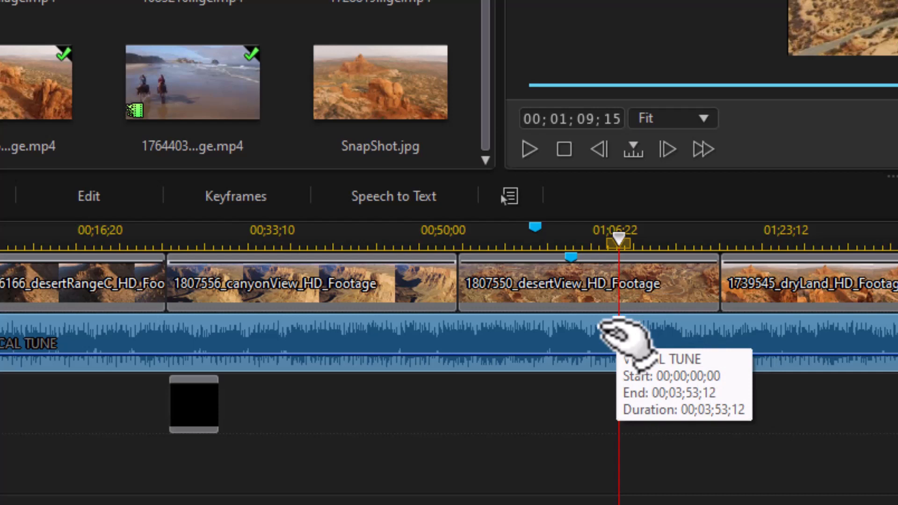
pyautogui.moveTo(581, 275)
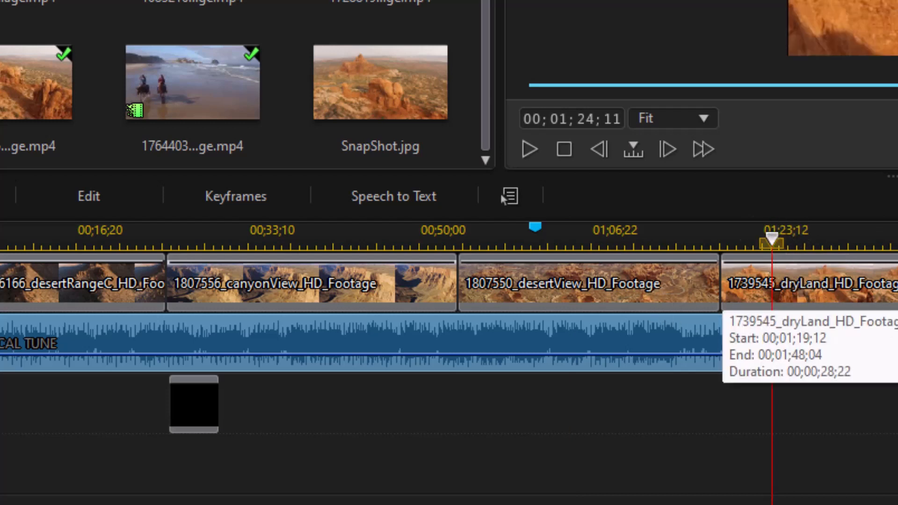
pyautogui.moveTo(453, 367)
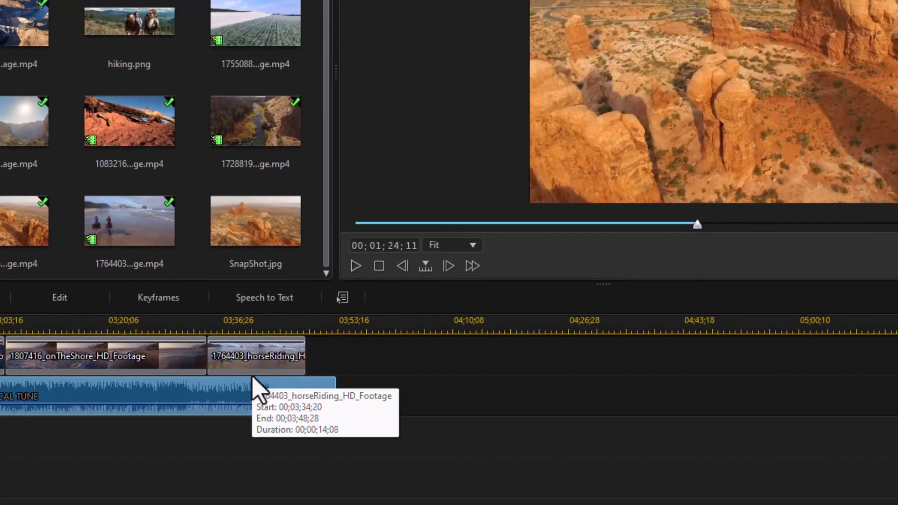
pyautogui.moveTo(262, 373)
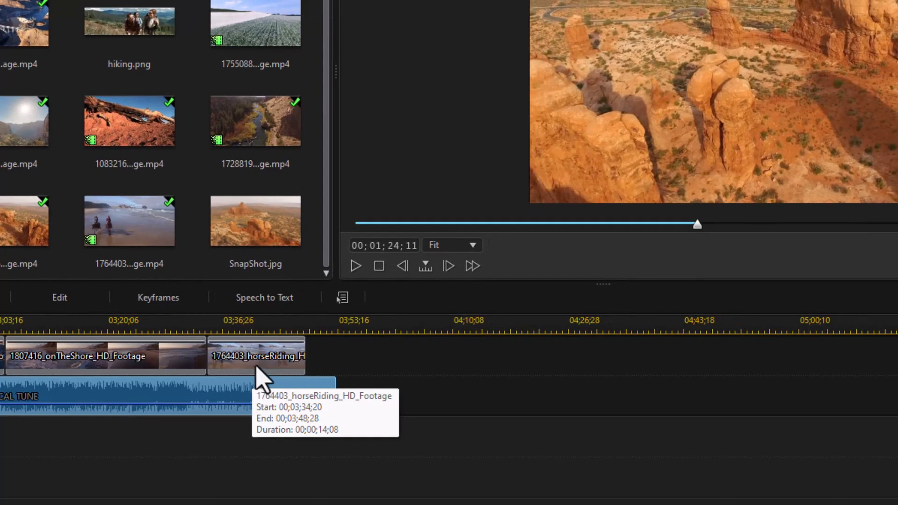
pyautogui.moveTo(280, 373)
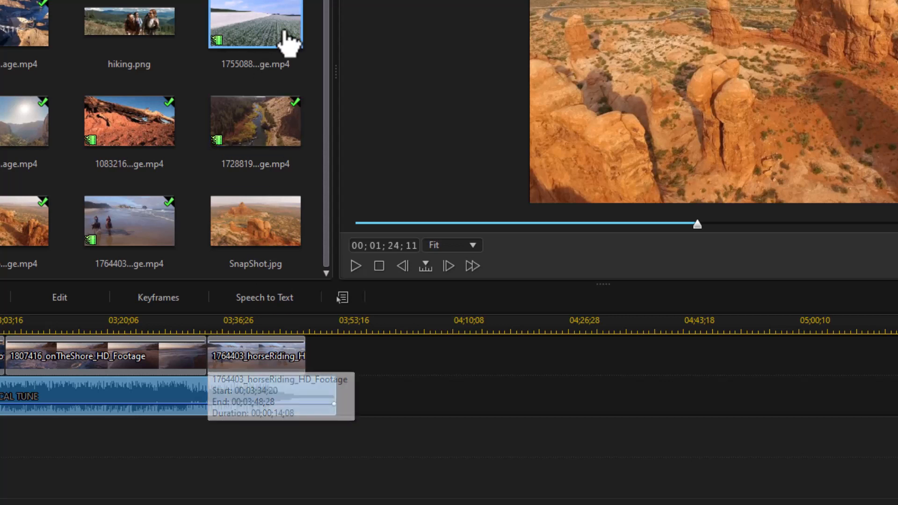
pyautogui.moveTo(255, 40)
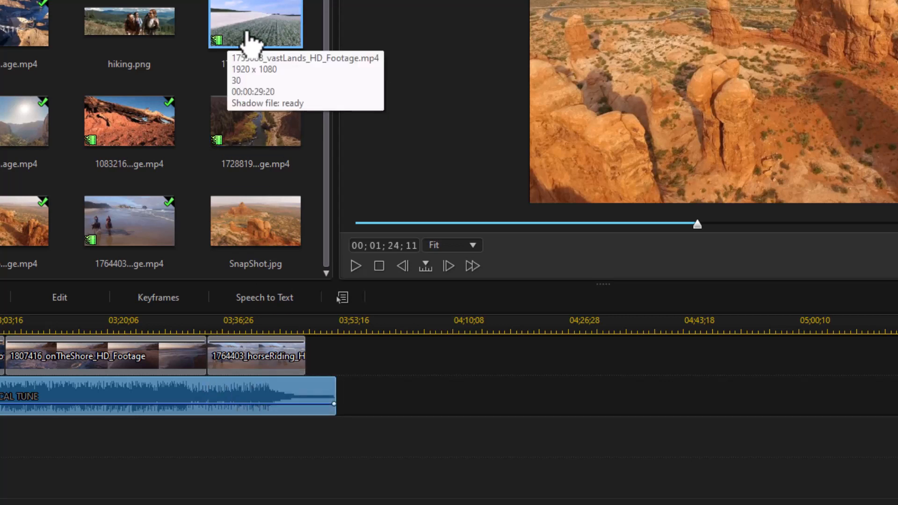
pyautogui.moveTo(224, 364)
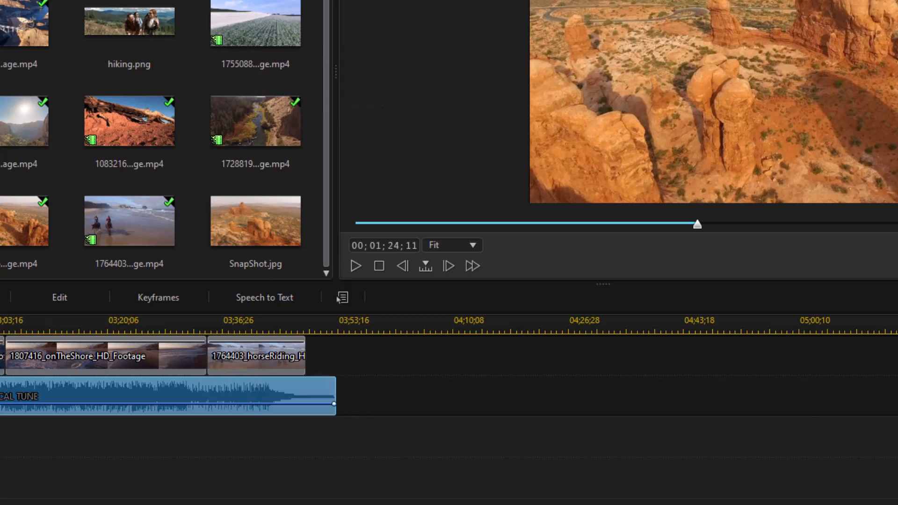
# Bring the end of the timeline with the onTheShore and horseRiding clips into view
pyautogui.click(254, 22)
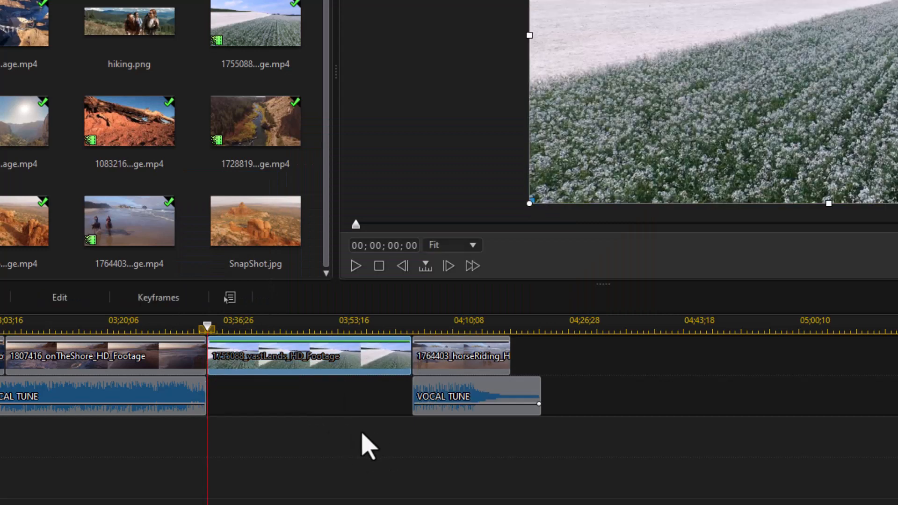
pyautogui.moveTo(178, 412)
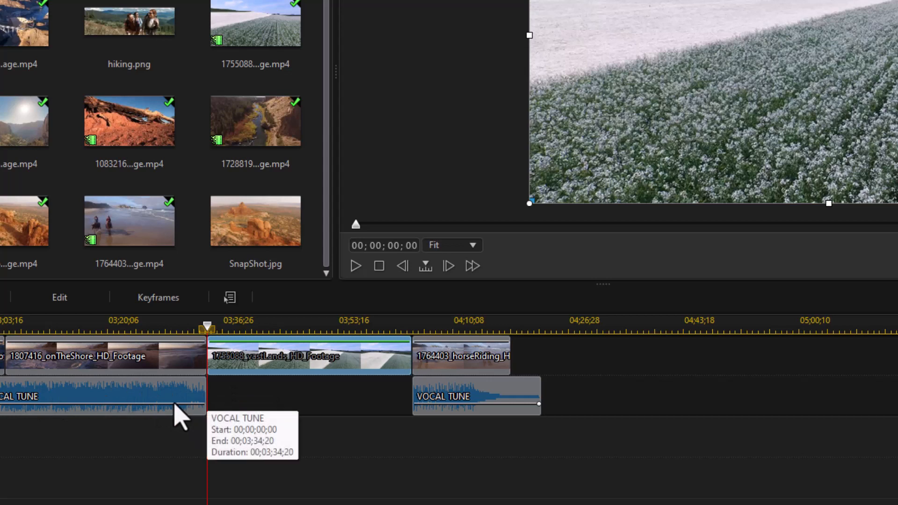
pyautogui.moveTo(349, 500)
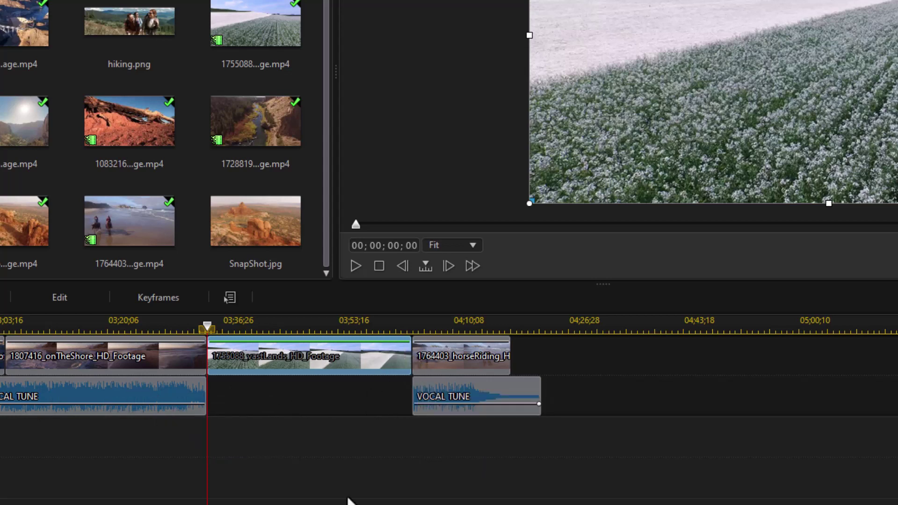
pyautogui.moveTo(427, 413)
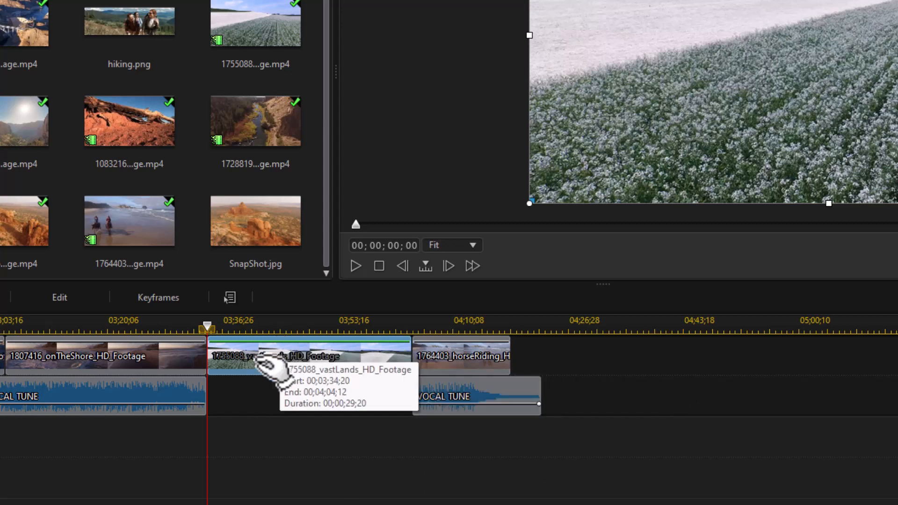
pyautogui.moveTo(275, 378)
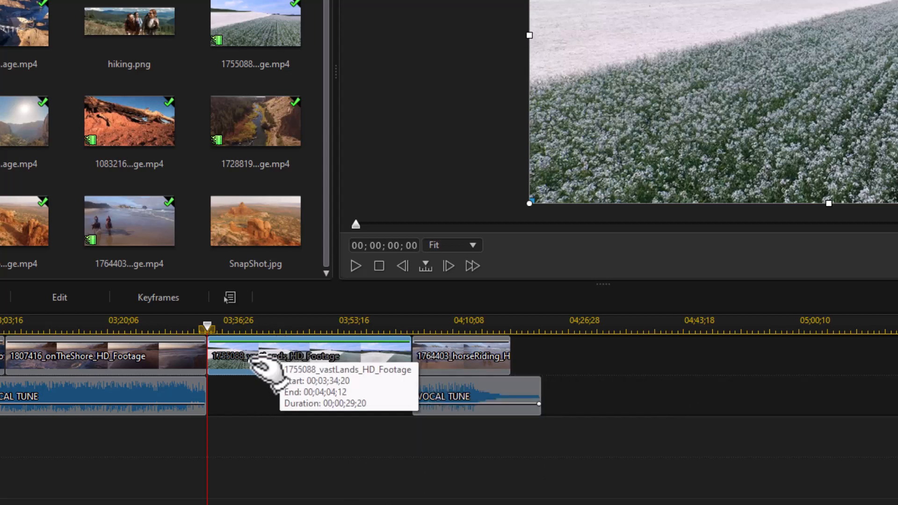
pyautogui.moveTo(269, 364)
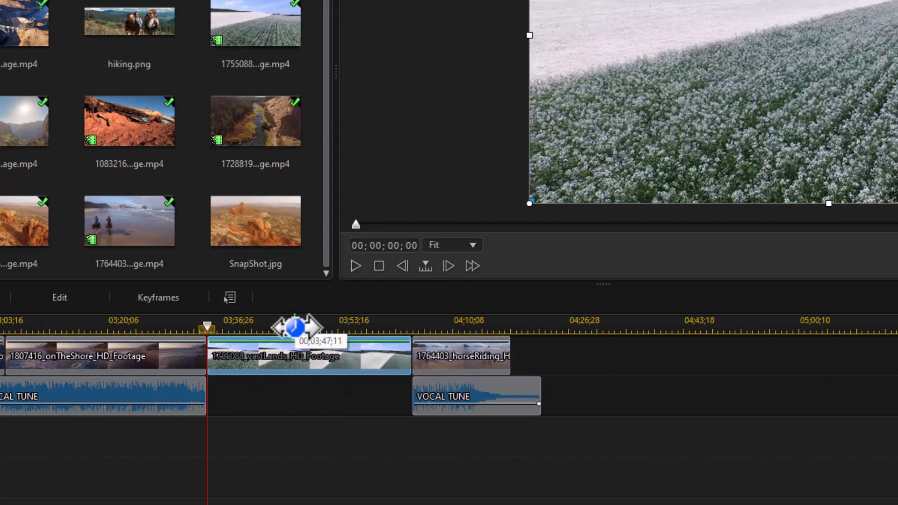
# Undo the vastLands clip insertion, restoring continuous VOCAL TUNE music
pyautogui.press('ctrl+z')
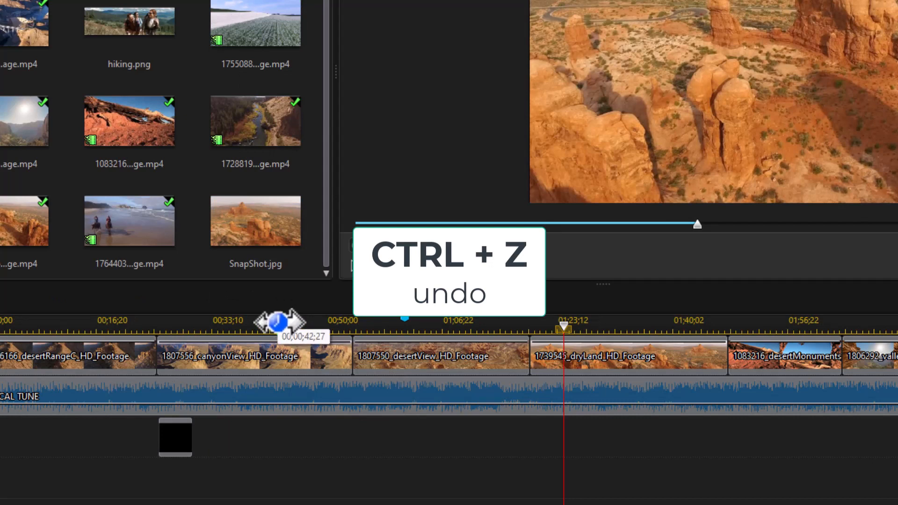
# Undo another edit so the preview returns to 00;01;24;11 within the dryLand clip
pyautogui.press('ctrl+z')
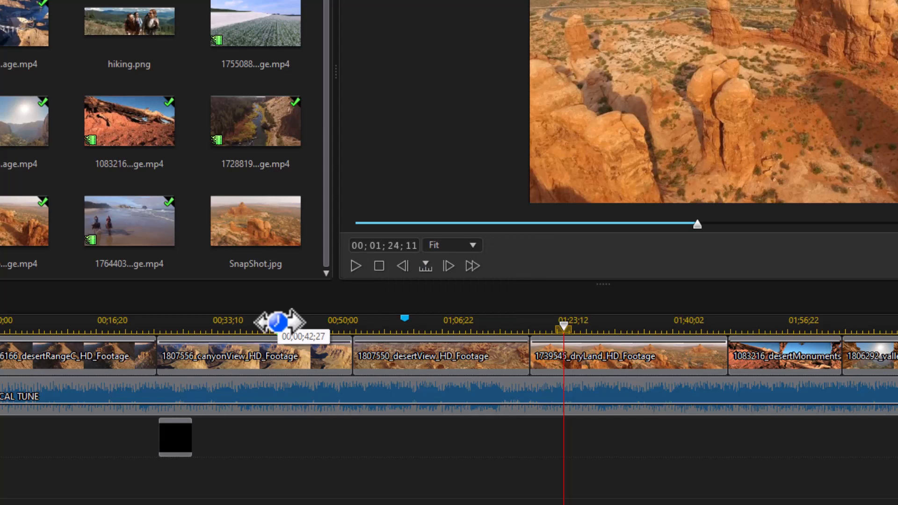